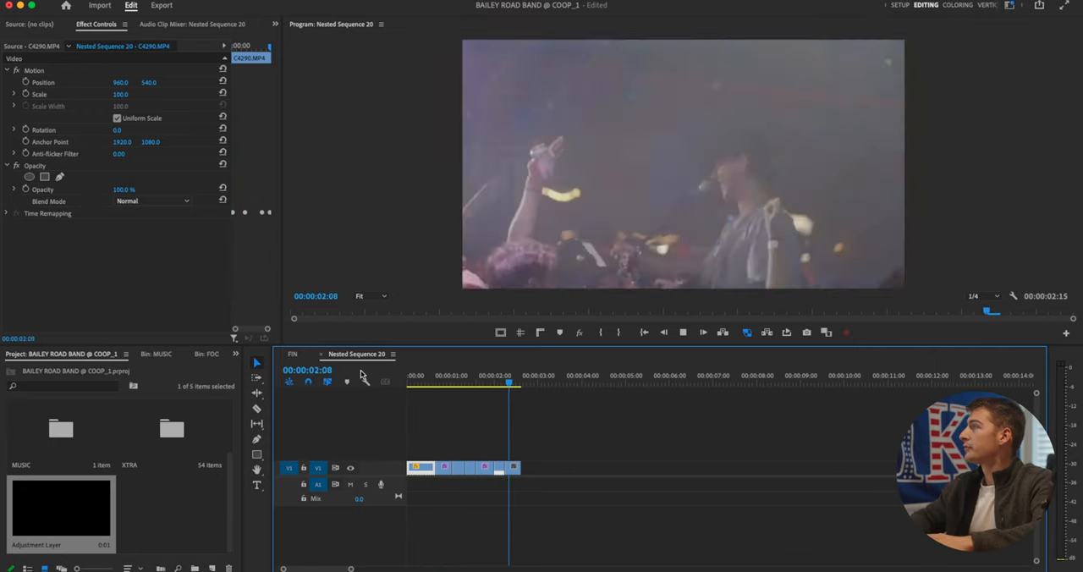
Step: Return to the FIN sequence tab, leaving Nested Sequence 20
{"action": "left_click", "coordinate": [416, 376]}
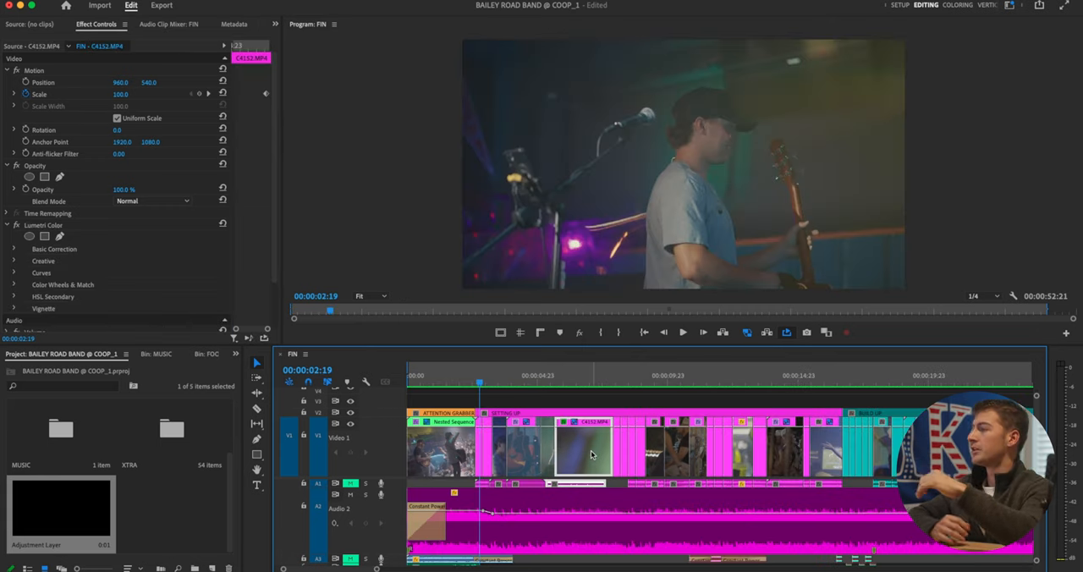
{"action": "left_click", "coordinate": [467, 376]}
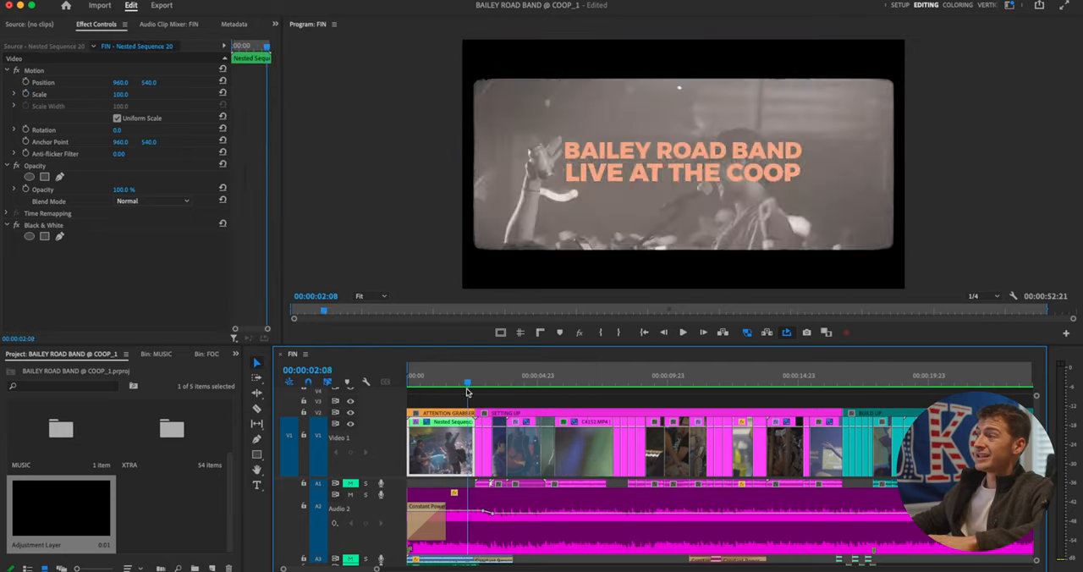
{"action": "left_click", "coordinate": [809, 399]}
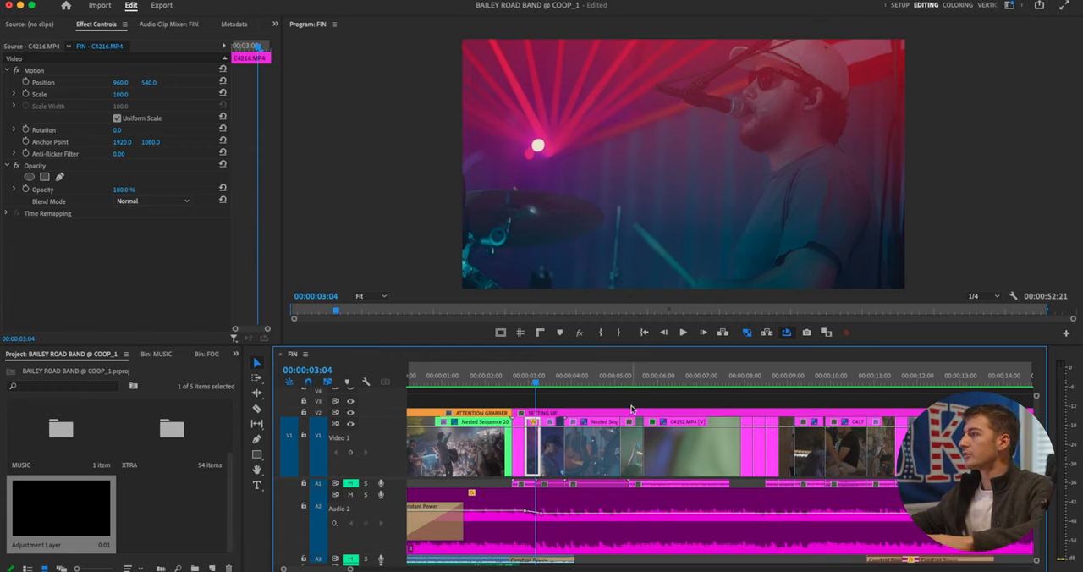
{"action": "left_click", "coordinate": [518, 384]}
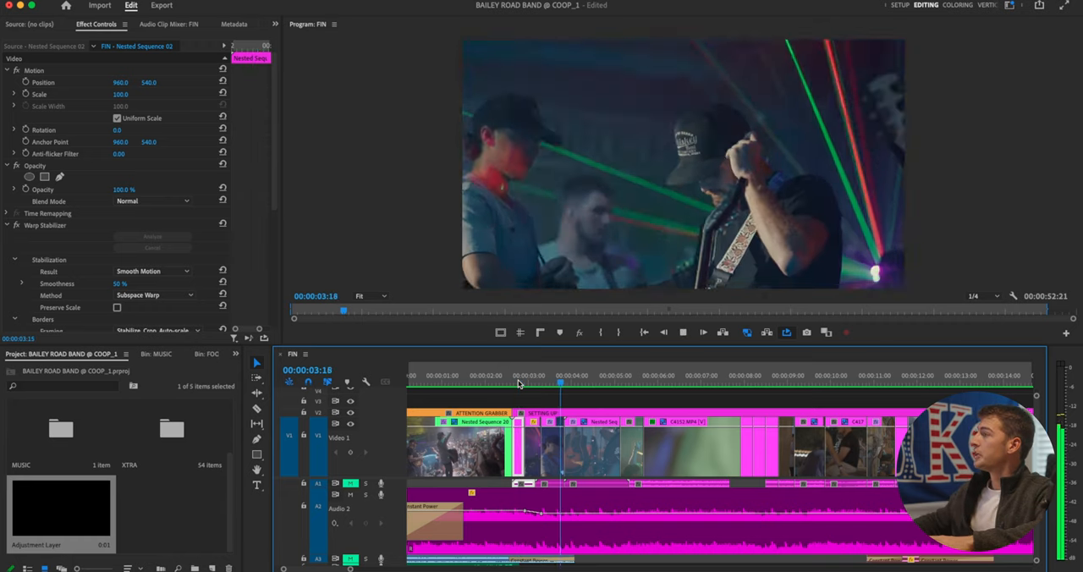
{"action": "left_click", "coordinate": [594, 398]}
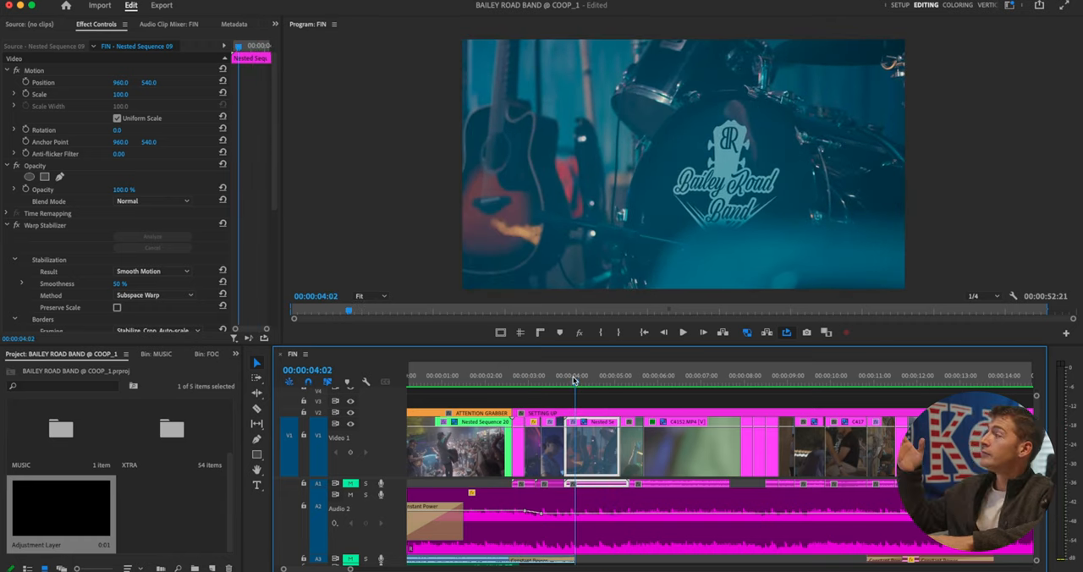
{"action": "left_click", "coordinate": [617, 382]}
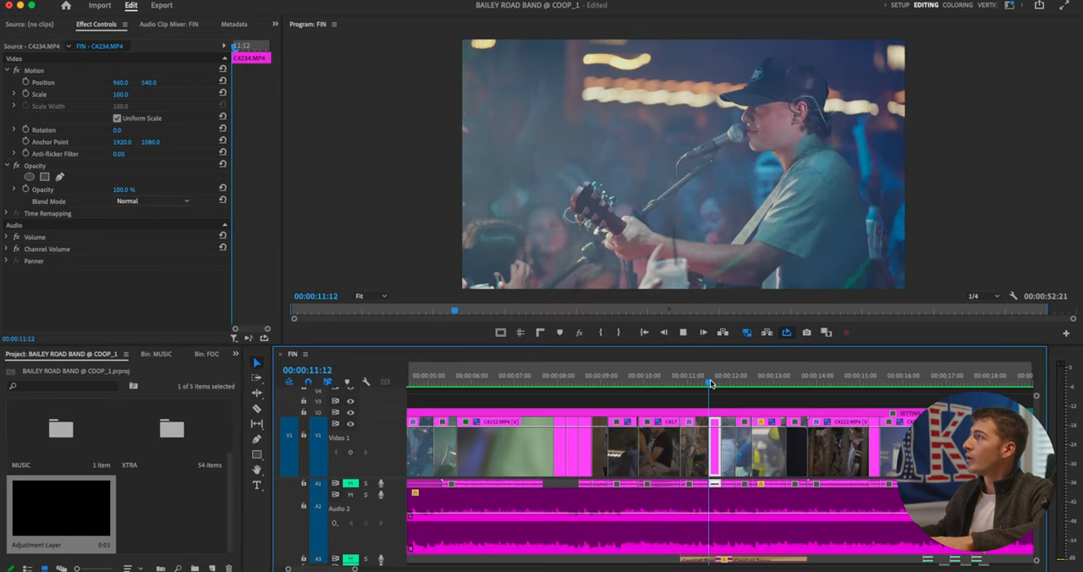
{"action": "left_click", "coordinate": [728, 383]}
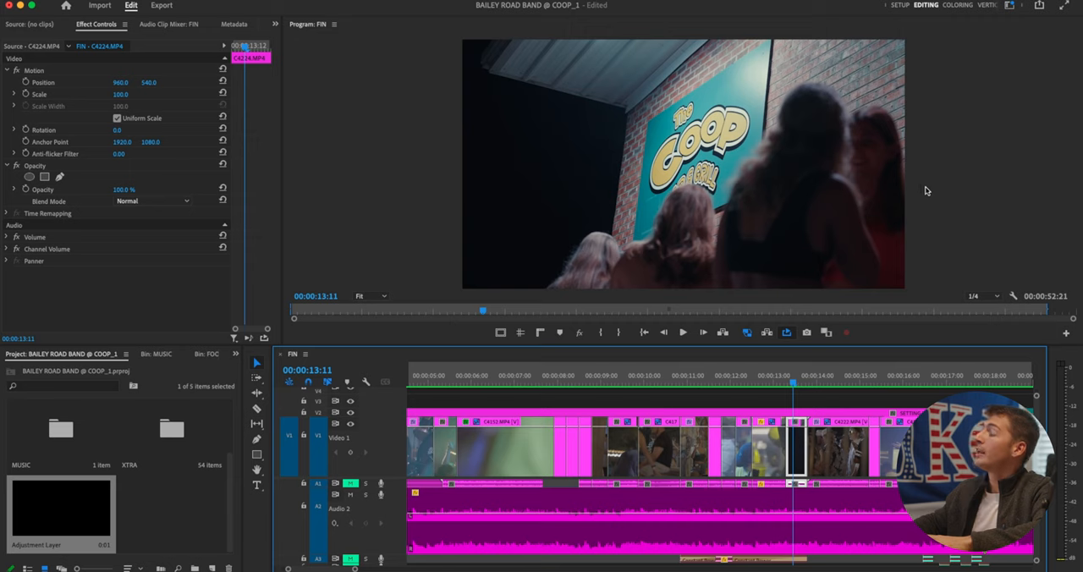
{"action": "mouse_move", "coordinate": [586, 254]}
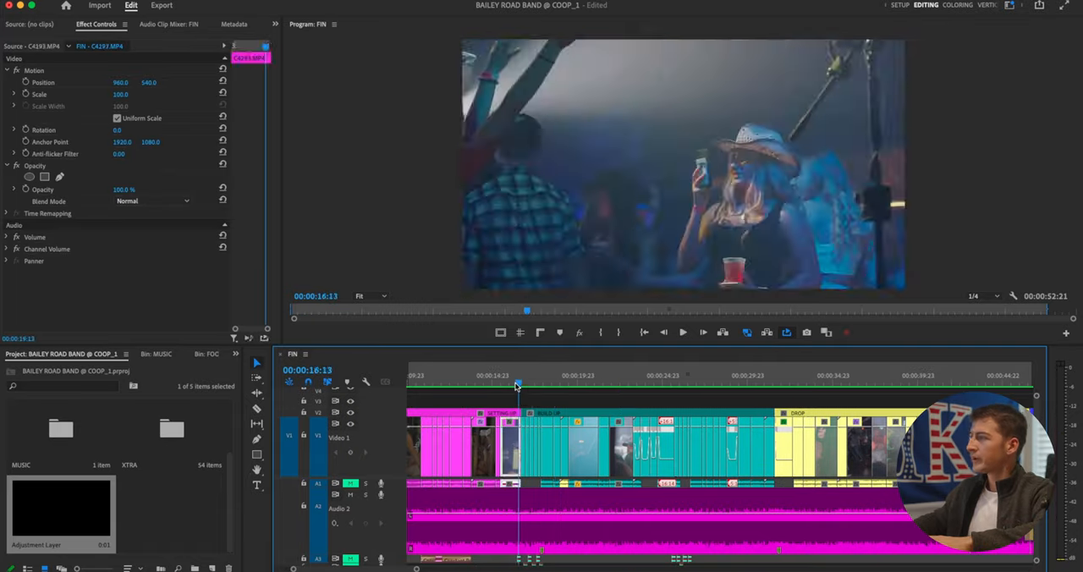
{"action": "left_click", "coordinate": [534, 391]}
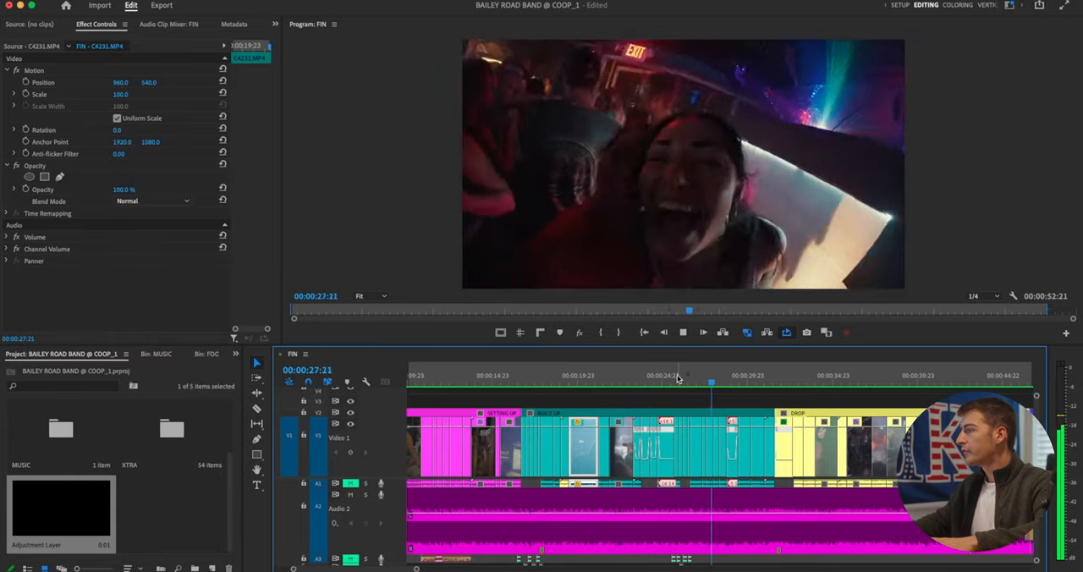
{"action": "left_click", "coordinate": [681, 381]}
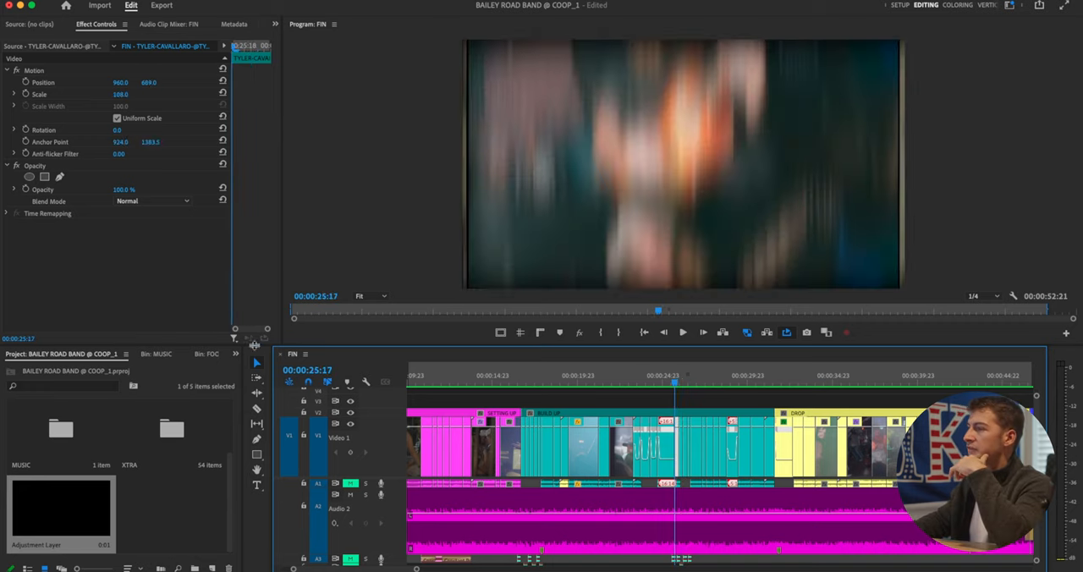
{"action": "left_click", "coordinate": [544, 388]}
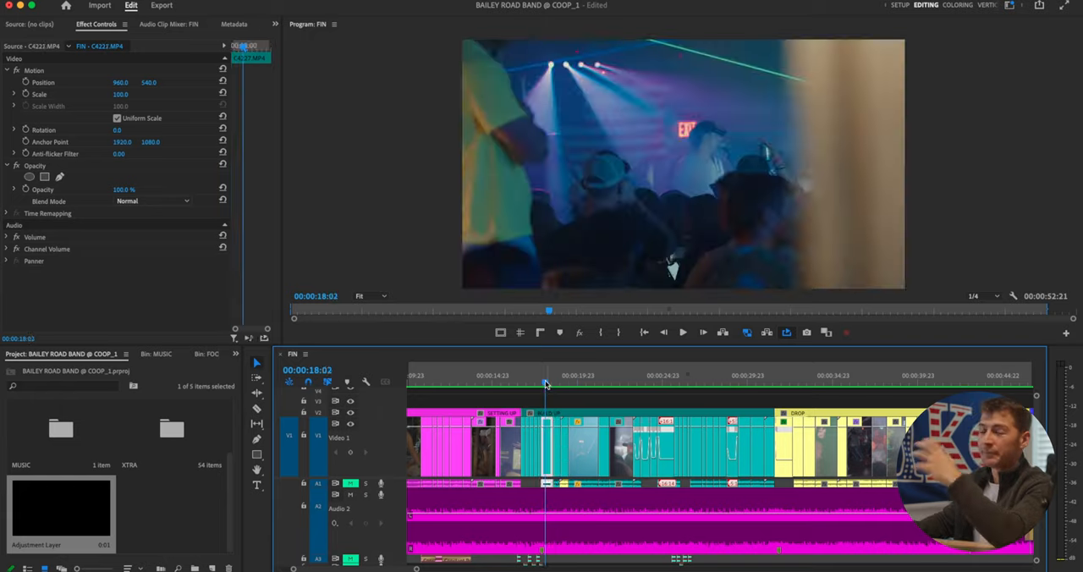
{"action": "left_click", "coordinate": [610, 375]}
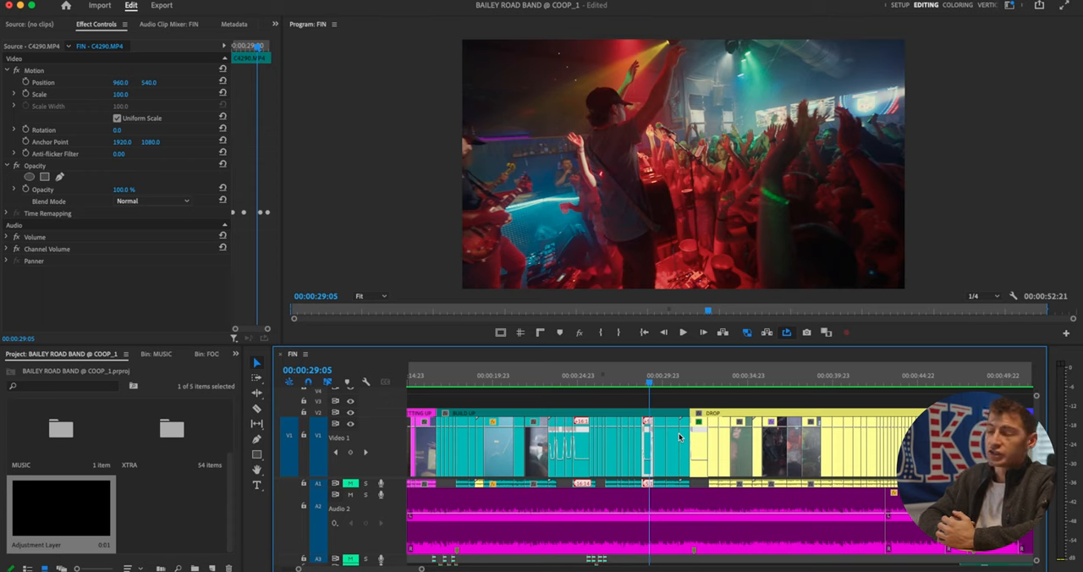
{"action": "left_click", "coordinate": [684, 332]}
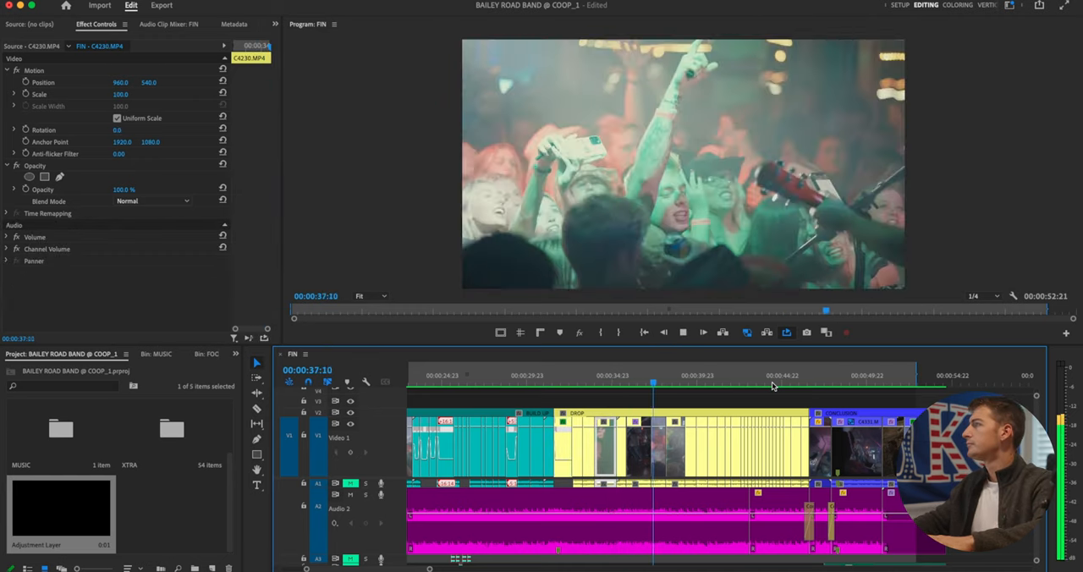
{"action": "left_click", "coordinate": [684, 389]}
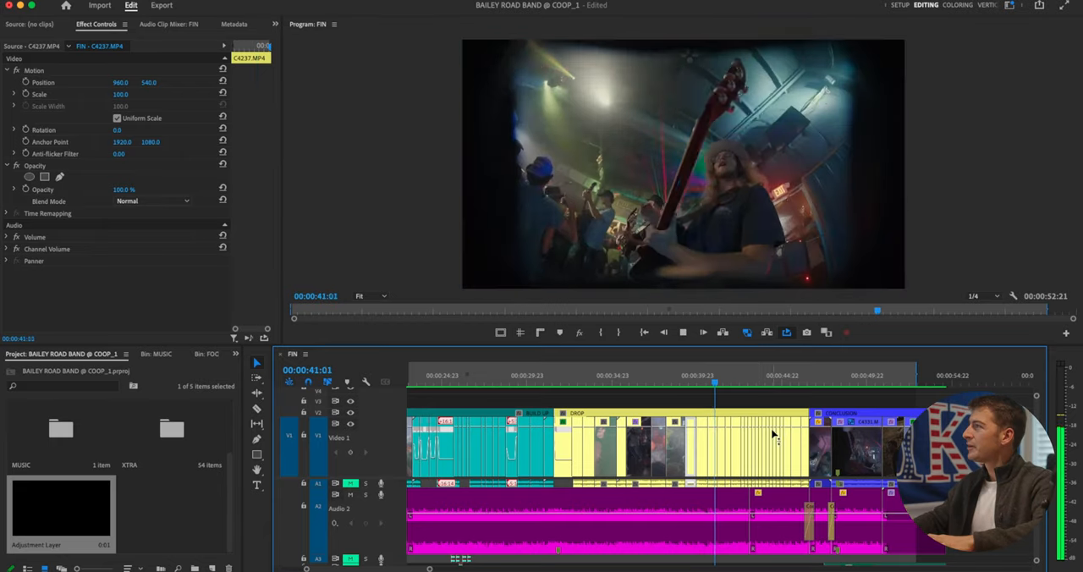
{"action": "left_click", "coordinate": [745, 416]}
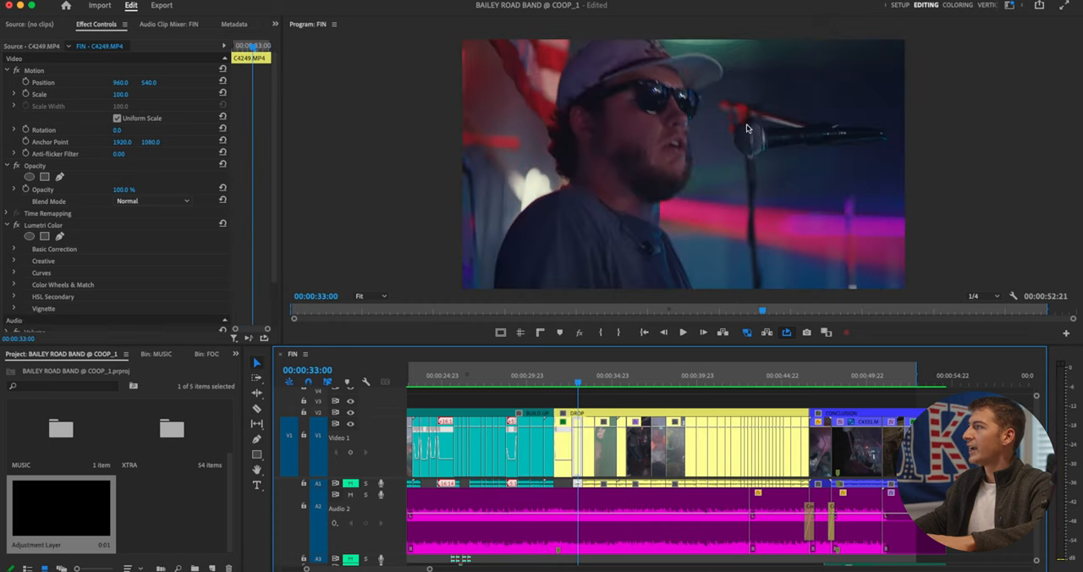
{"action": "mouse_move", "coordinate": [738, 212]}
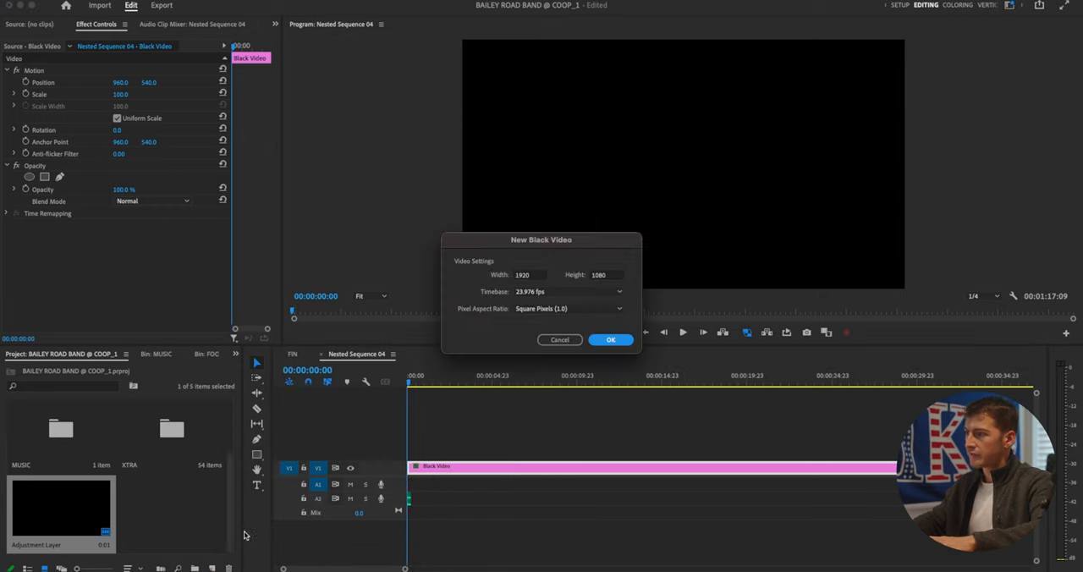
Step: Confirm creating the 1920×1080 Black Video item in the project
{"action": "left_click", "coordinate": [610, 339]}
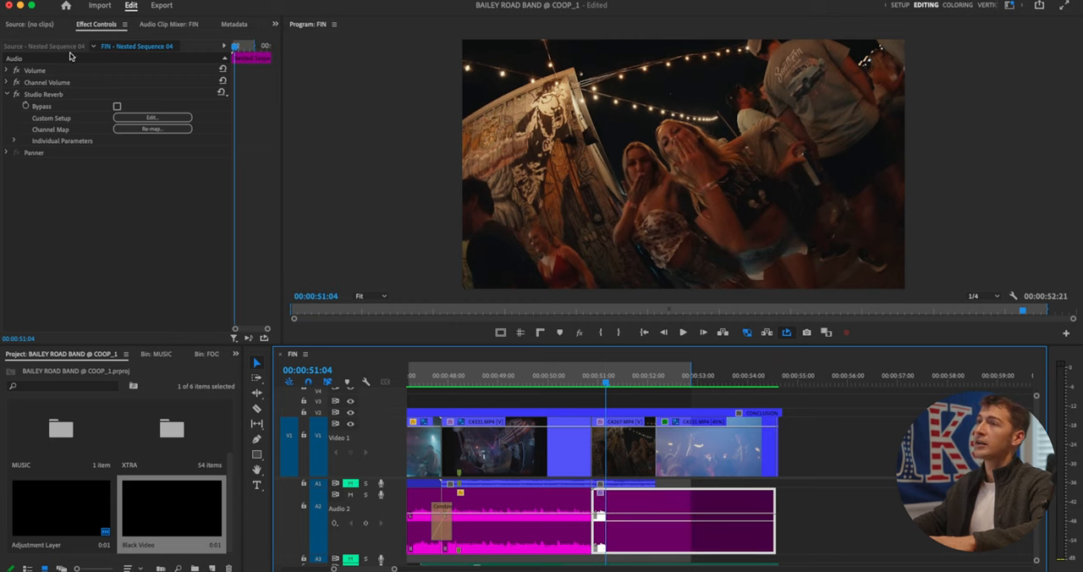
Step: In the Effects panel, set the ending audio's Studio Reverb to the Great Hall preset
{"action": "left_click", "coordinate": [237, 362]}
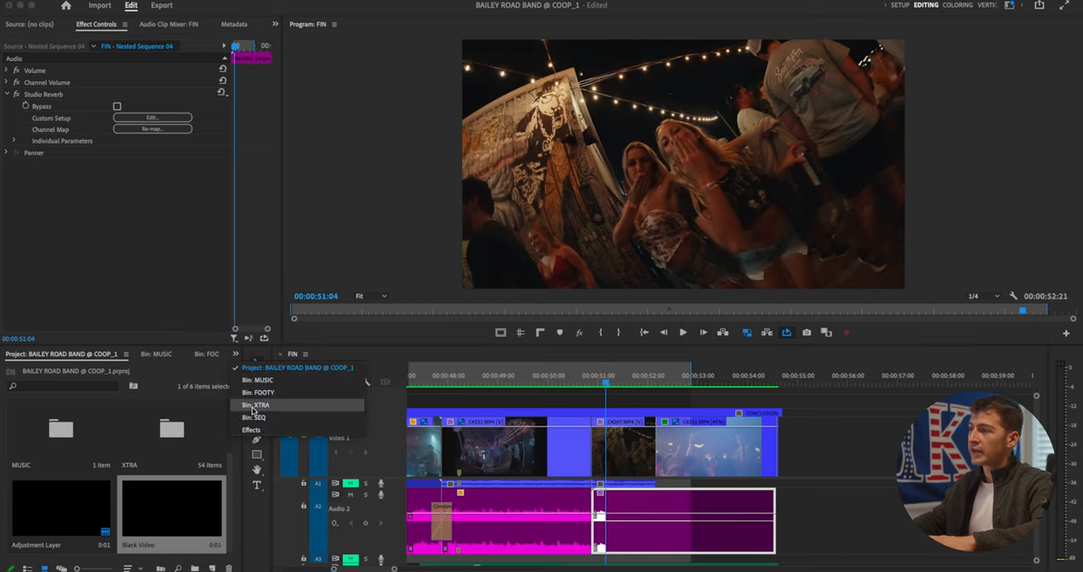
{"action": "left_click", "coordinate": [153, 117]}
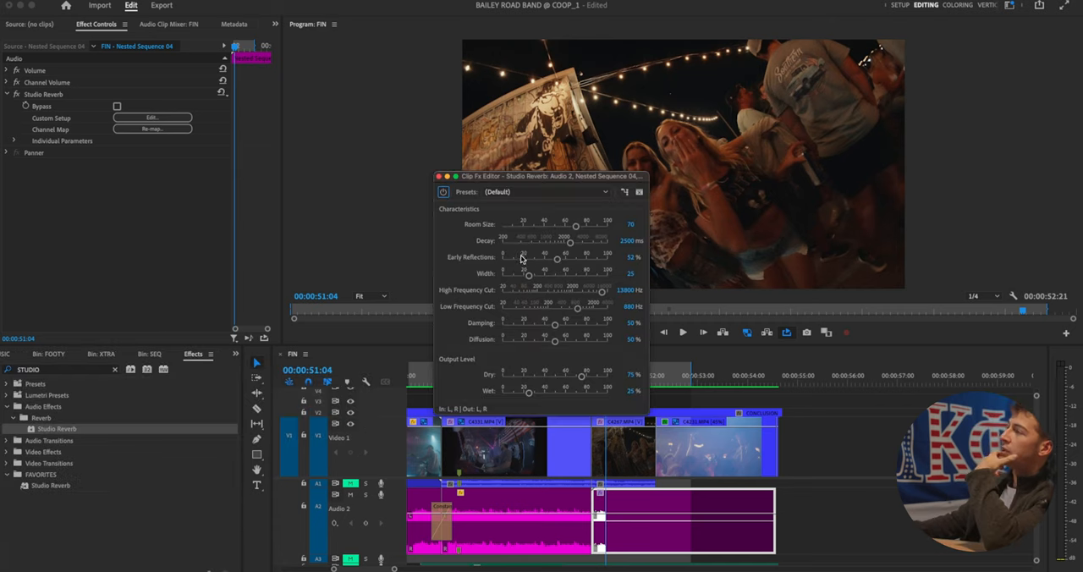
{"action": "left_click", "coordinate": [545, 193]}
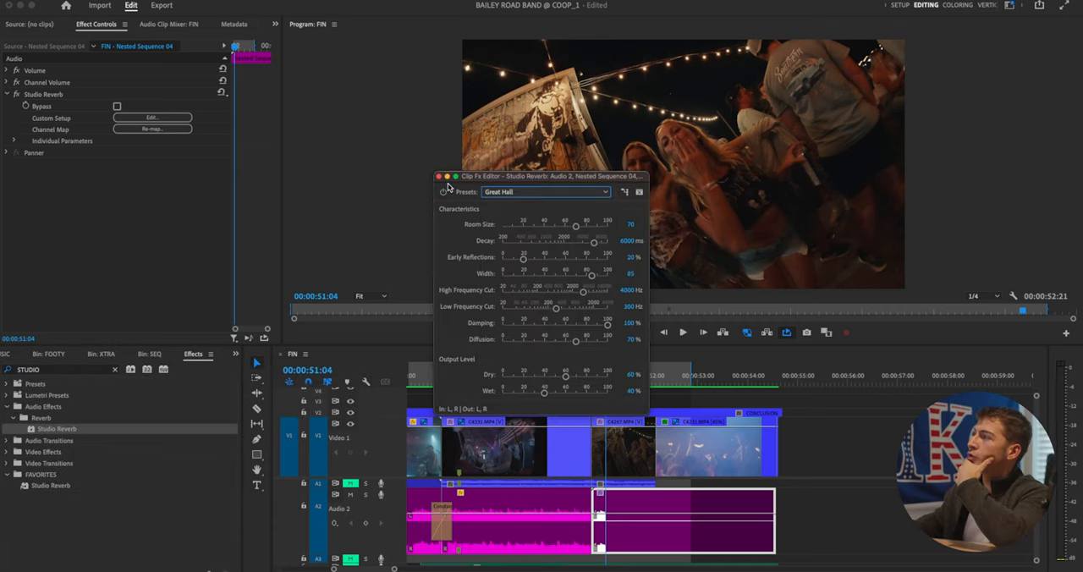
{"action": "left_click", "coordinate": [437, 176]}
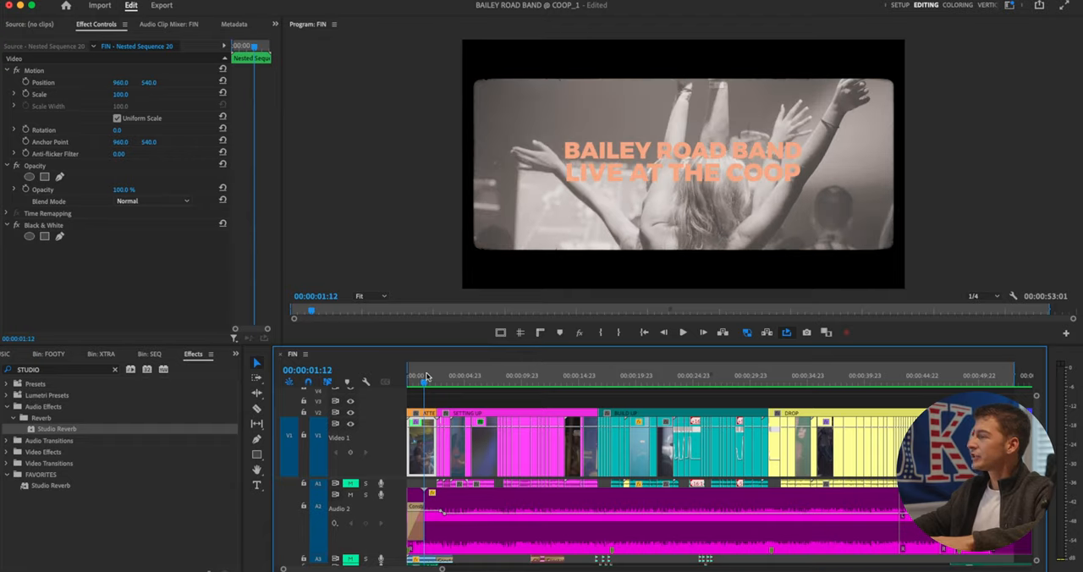
{"action": "left_click", "coordinate": [795, 406]}
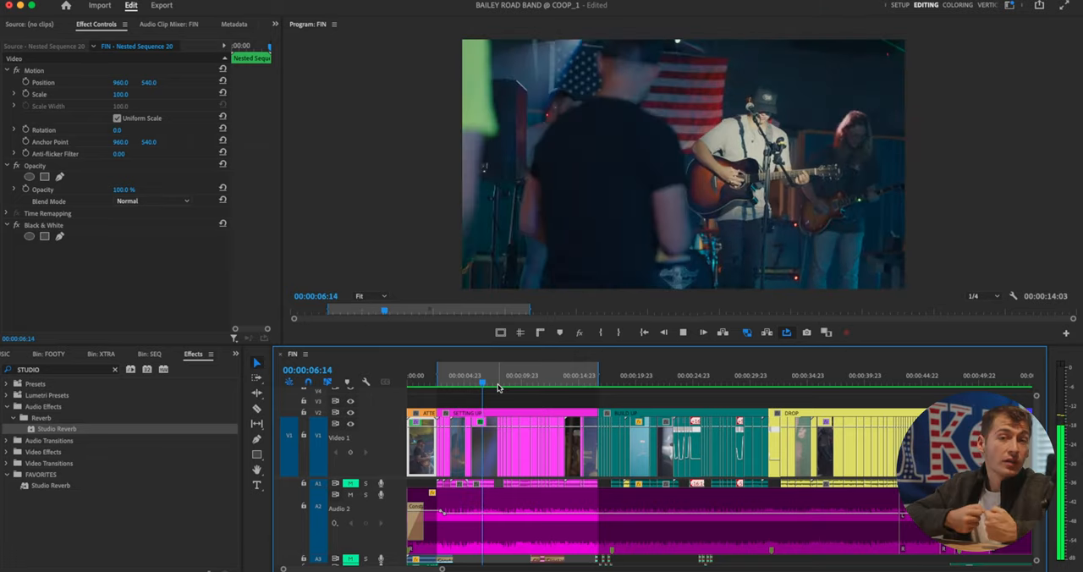
{"action": "left_click", "coordinate": [503, 376]}
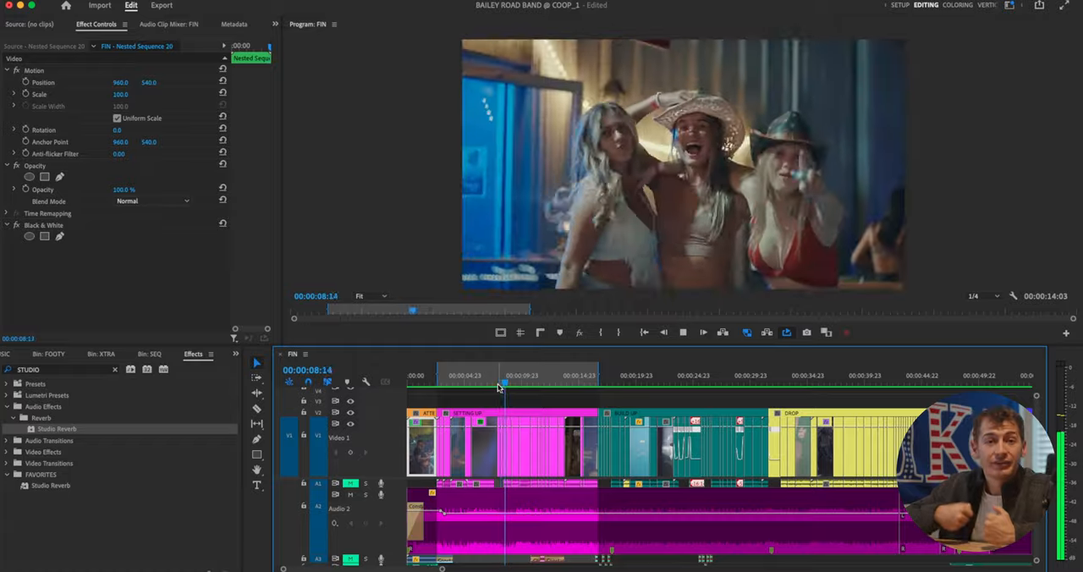